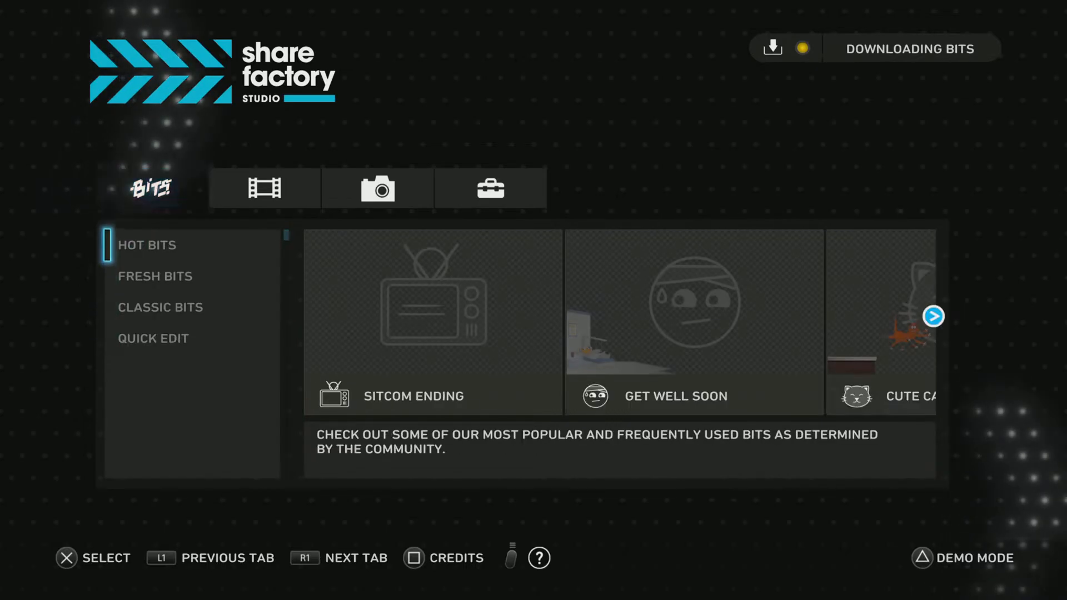
- Start a new video project from the home screen's Videos tab
{"action": "left_click", "coordinate": [265, 189]}
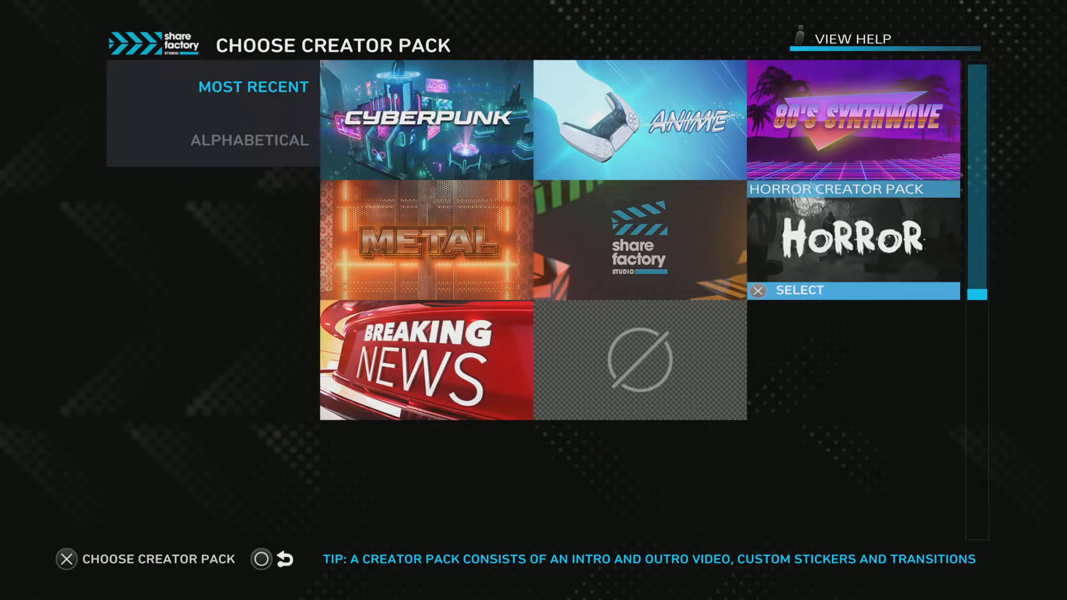
- Select the Horror creator pack to add its intro, title and outro clips
{"action": "left_click", "coordinate": [854, 290]}
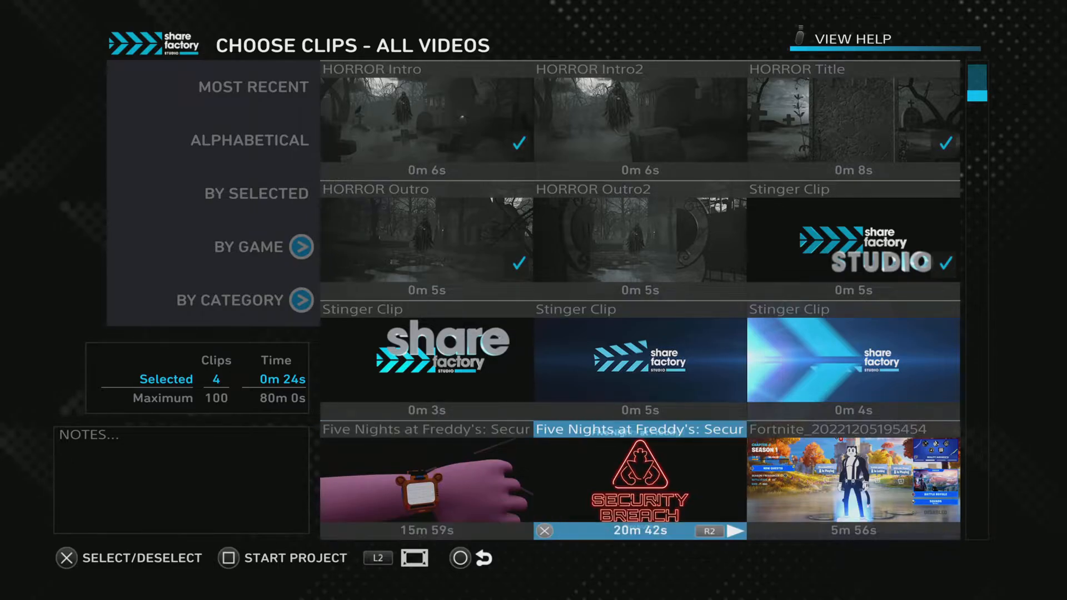
- Add the Five Nights at Freddy's clip and start the project
{"action": "left_click", "coordinate": [640, 479]}
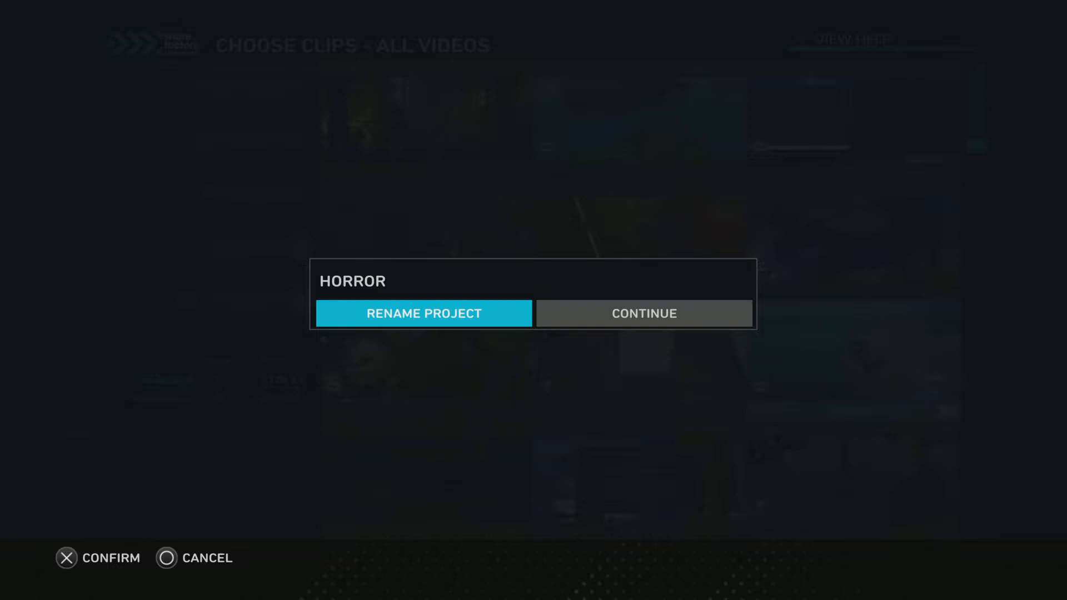
- Rename the project to 'fnaf 1' and open the gameplay clip's options
{"action": "left_click", "coordinate": [644, 314]}
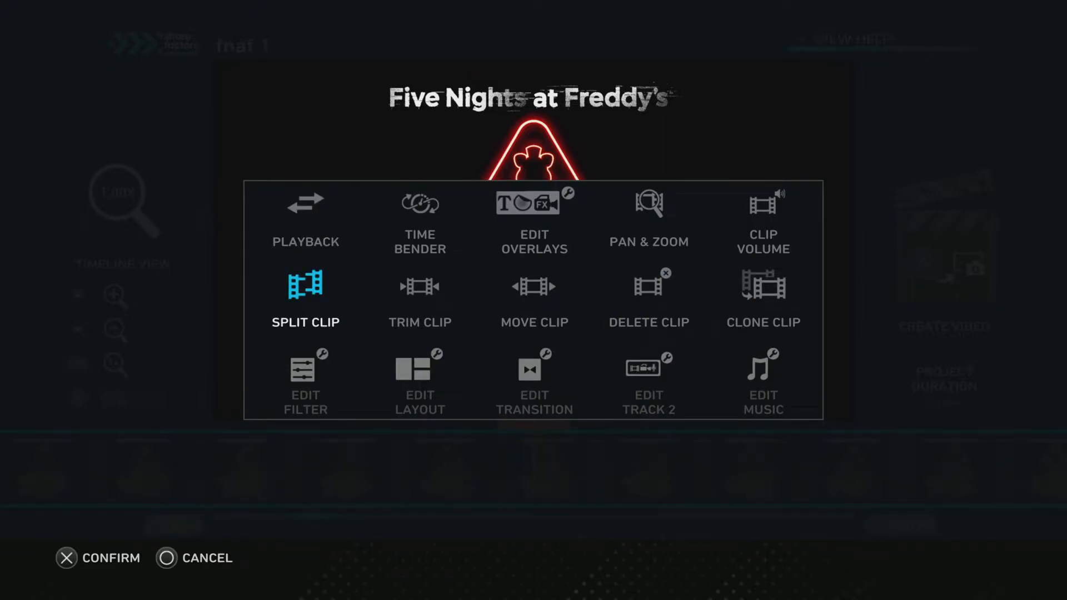
- Trim the clip's start to around 3m 27s and confirm
{"action": "left_click", "coordinate": [420, 288]}
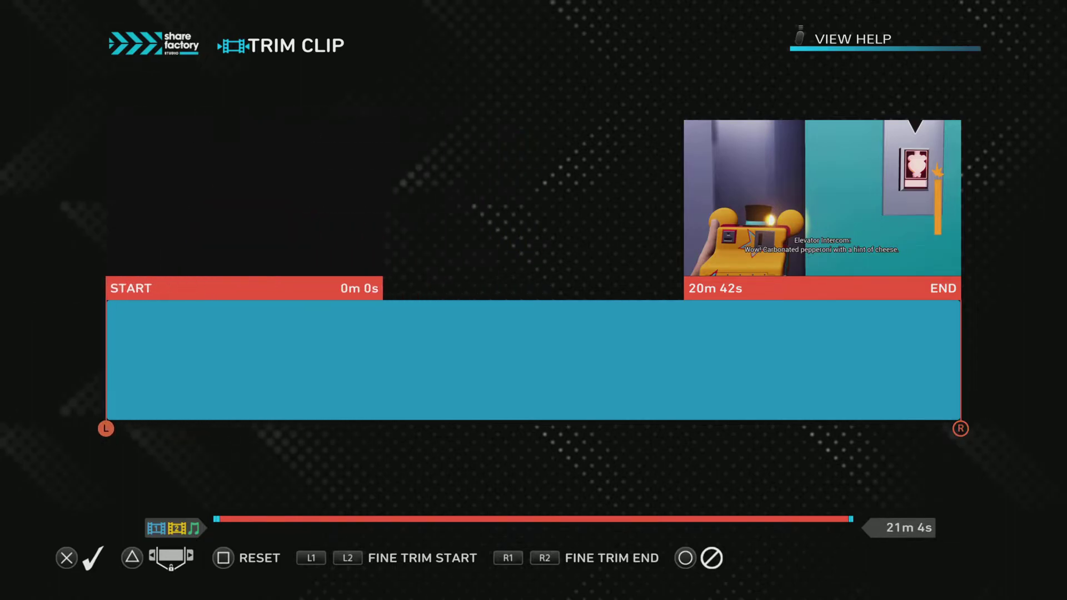
{"action": "left_click_drag", "start_coordinate": [106, 428], "coordinate": [294, 428]}
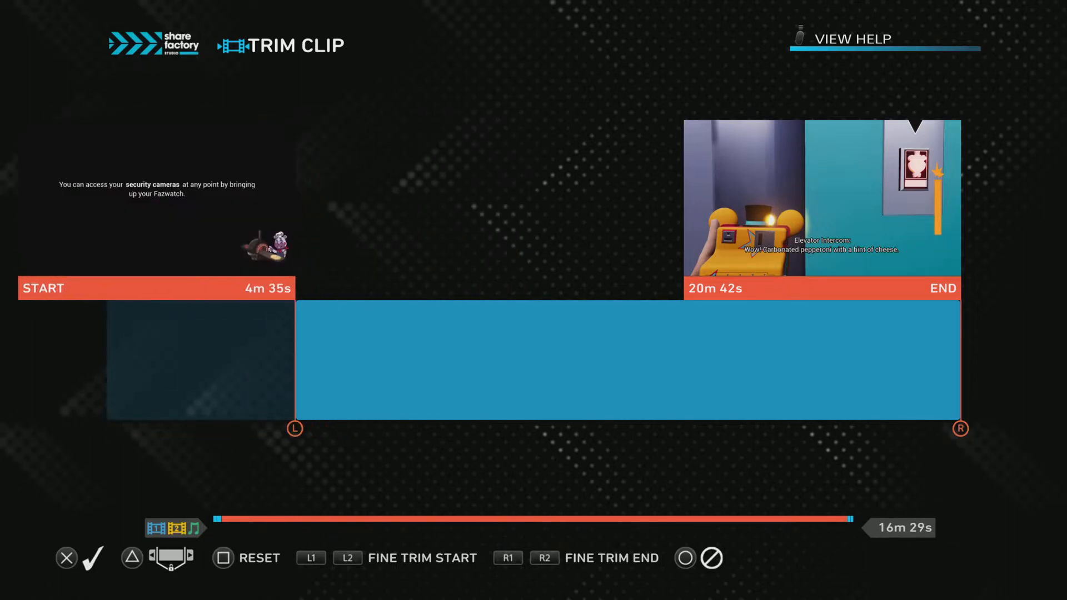
{"action": "left_click_drag", "start_coordinate": [295, 428], "coordinate": [243, 429]}
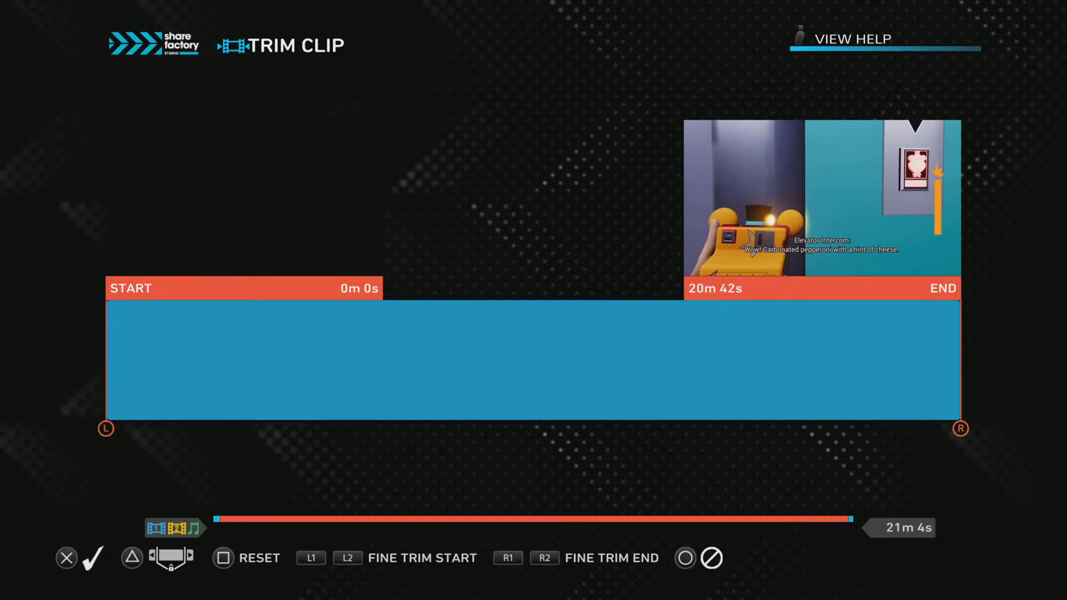
{"action": "left_click_drag", "start_coordinate": [106, 429], "coordinate": [320, 429]}
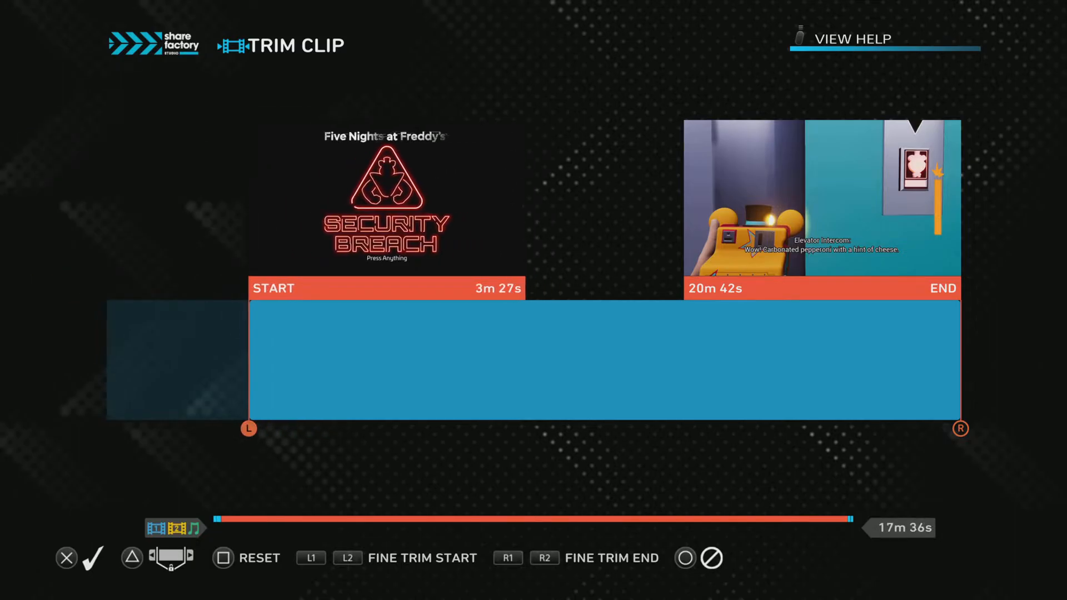
{"action": "left_click_drag", "start_coordinate": [249, 428], "coordinate": [270, 428]}
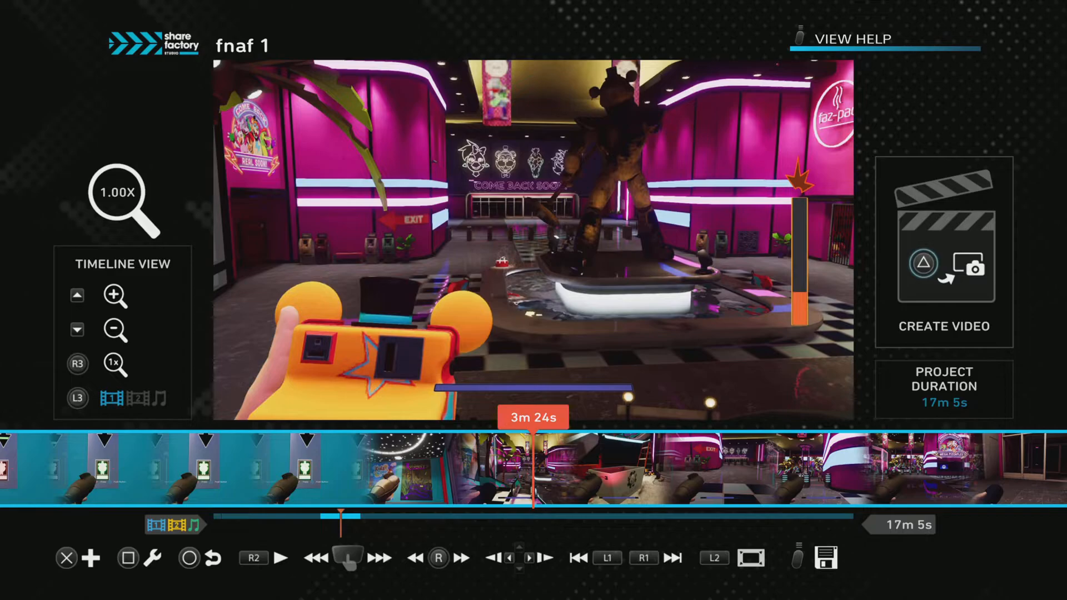
- Preview the trimmed footage, then reopen Trim Clip for the gameplay clip
{"action": "left_click", "coordinate": [116, 294]}
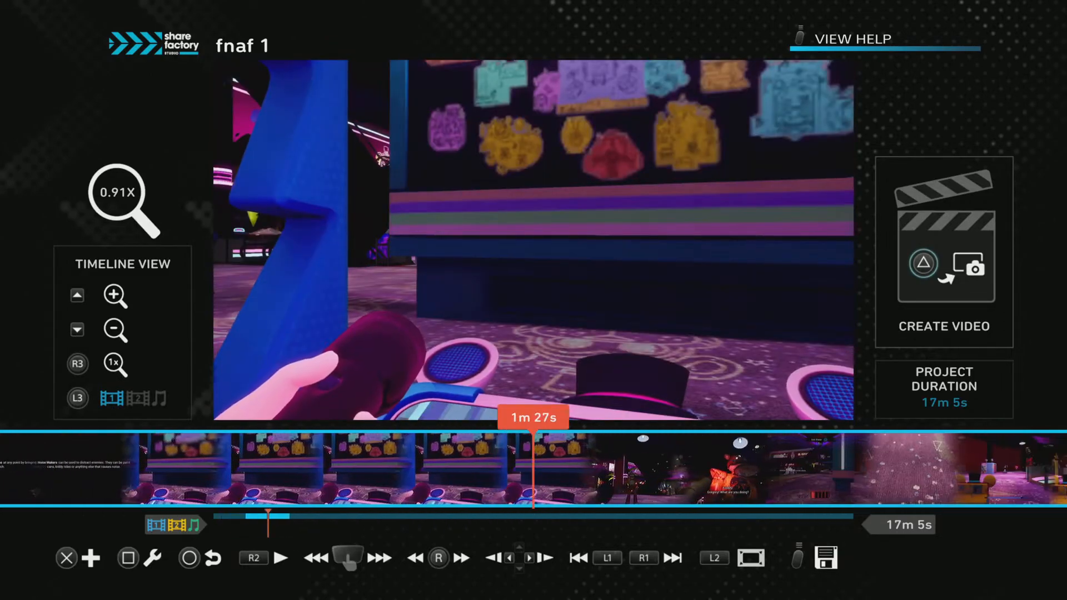
{"action": "left_click", "coordinate": [284, 558]}
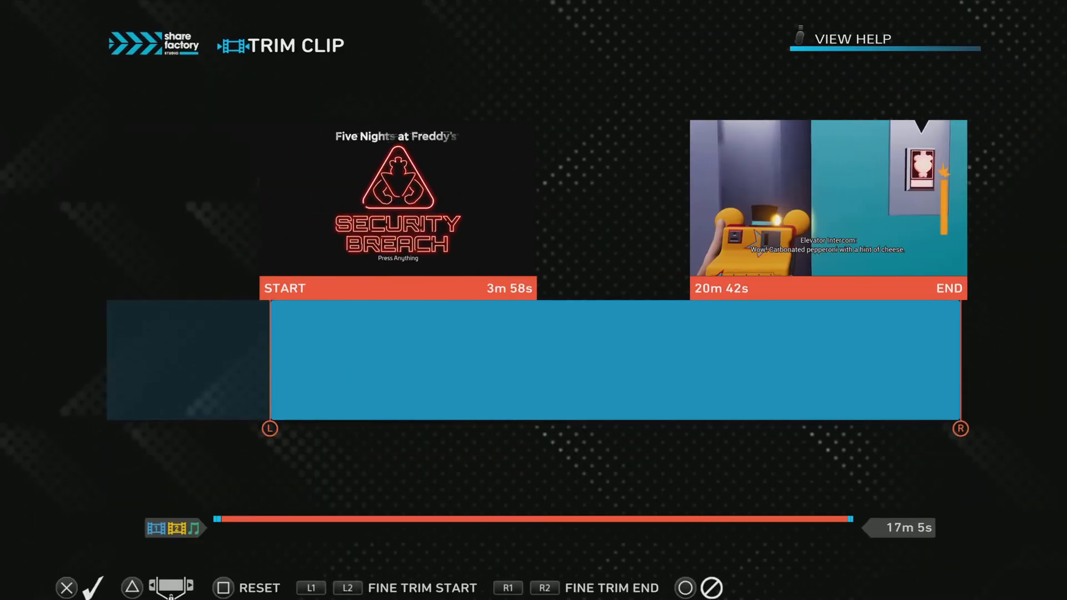
- Pull the clip's end handle back to 19m 38s
{"action": "left_click_drag", "start_coordinate": [961, 428], "coordinate": [861, 428]}
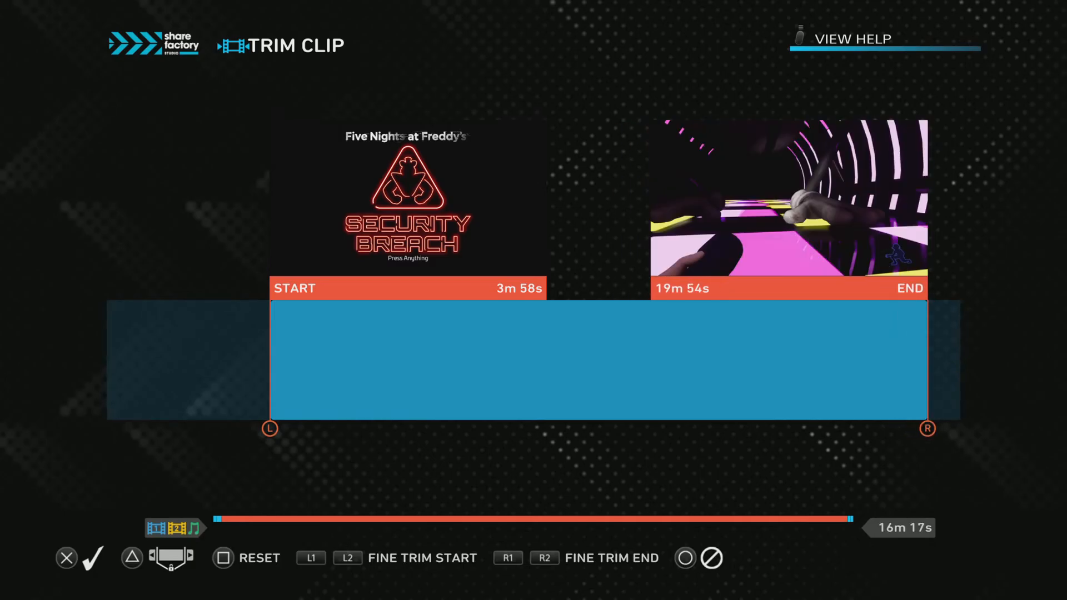
{"action": "left_click_drag", "start_coordinate": [926, 428], "coordinate": [915, 429]}
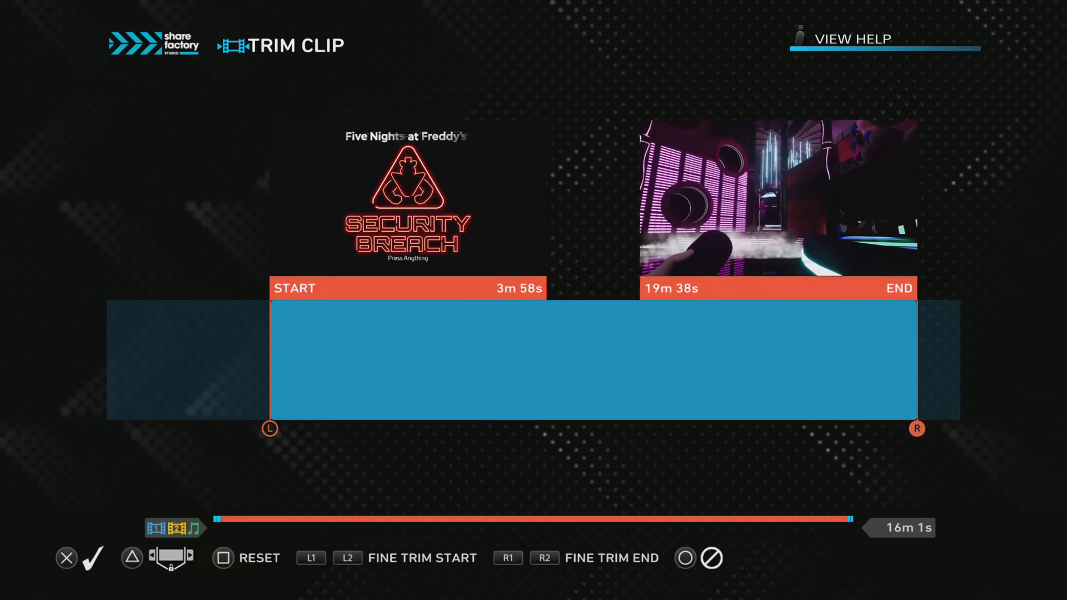